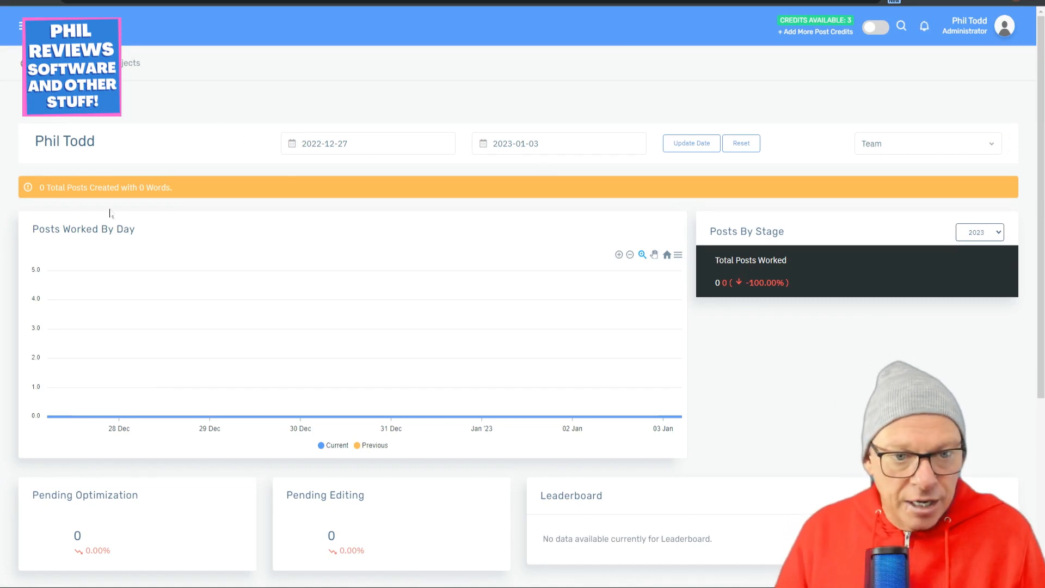
mouse_move(760, 38)
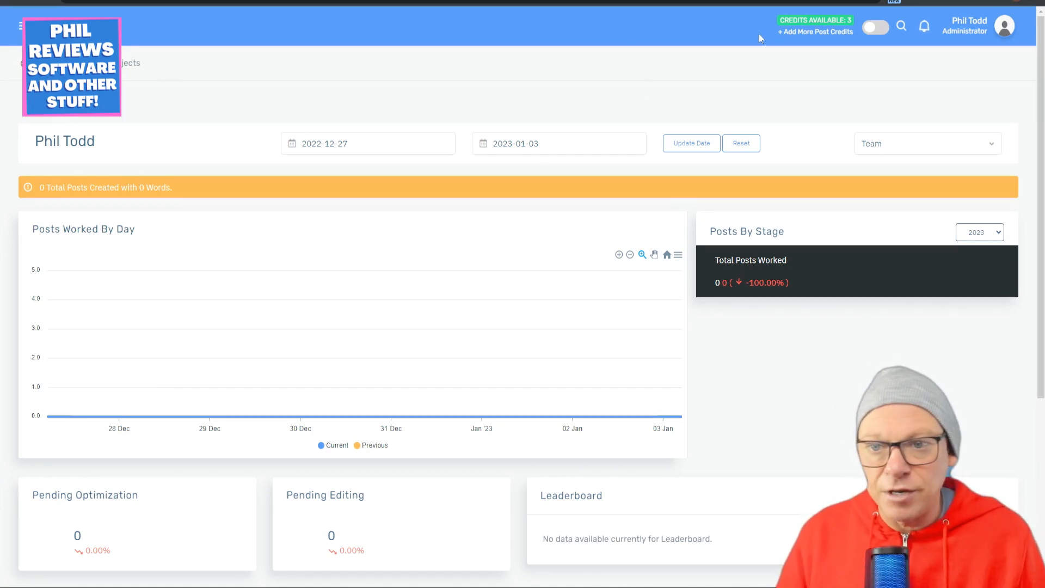
mouse_move(131, 76)
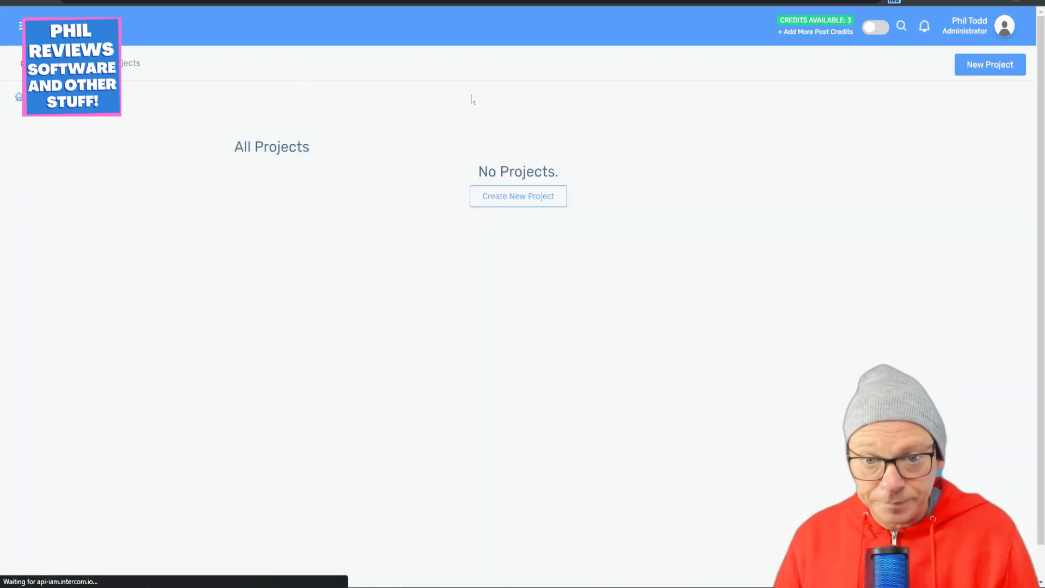
left_click(518, 196)
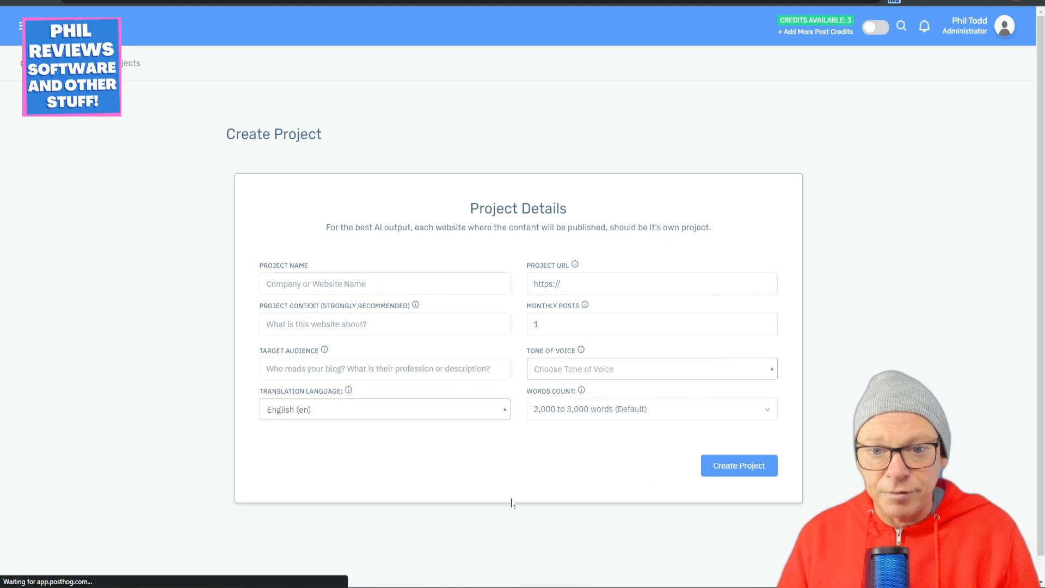
left_click(384, 282)
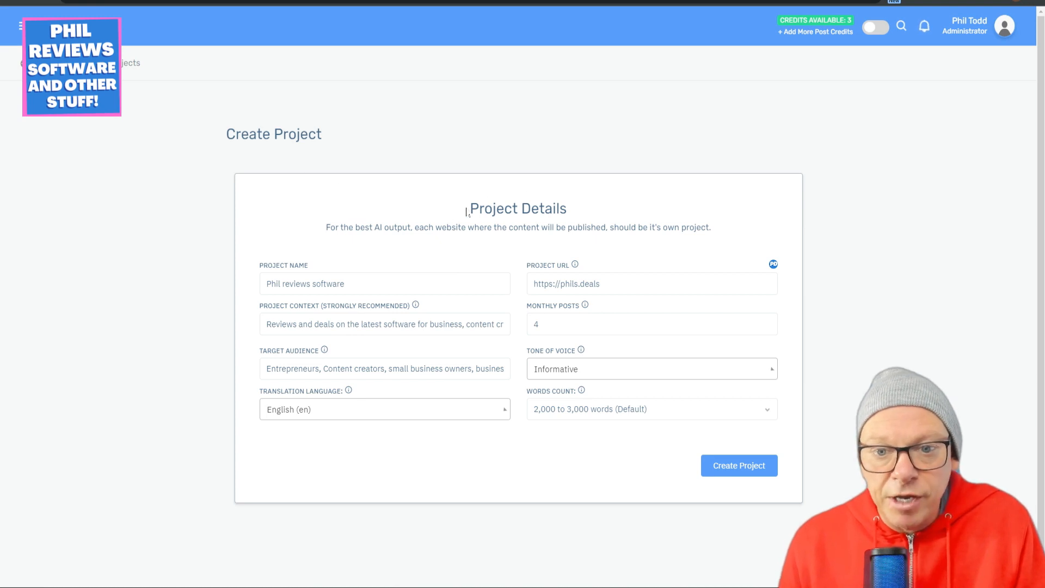
mouse_move(464, 220)
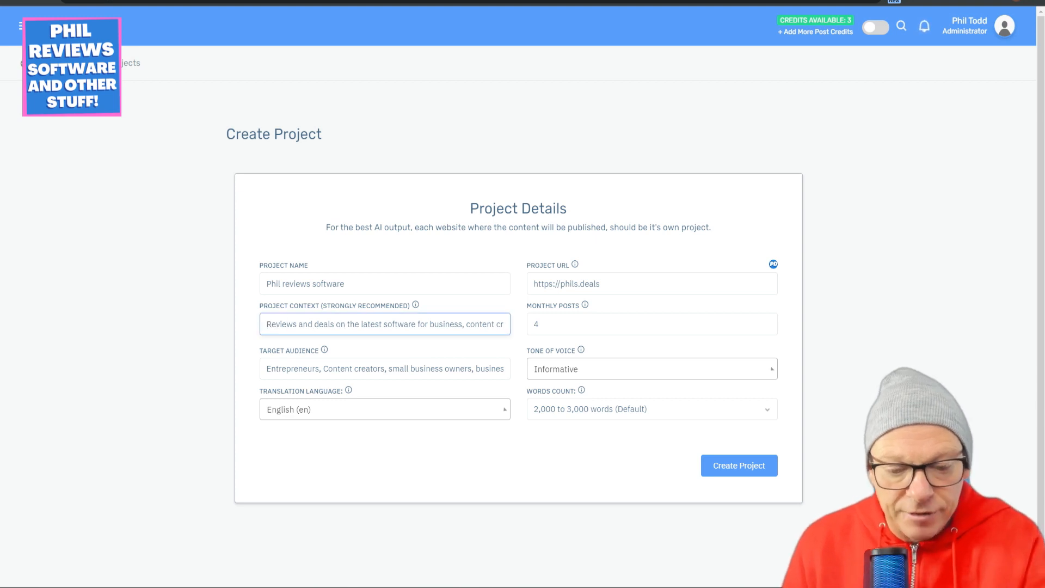
type("fins")
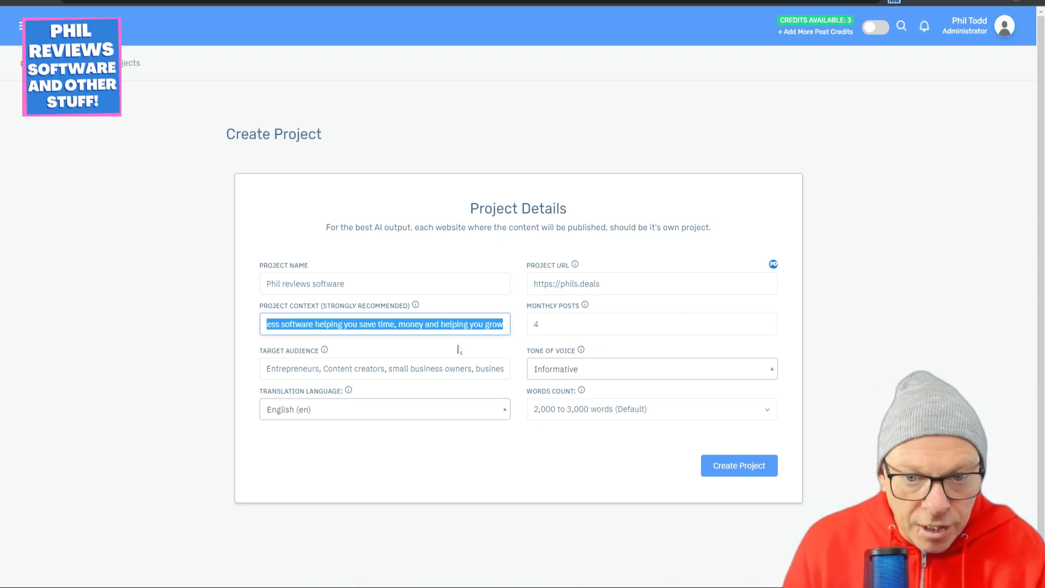
left_click(389, 324)
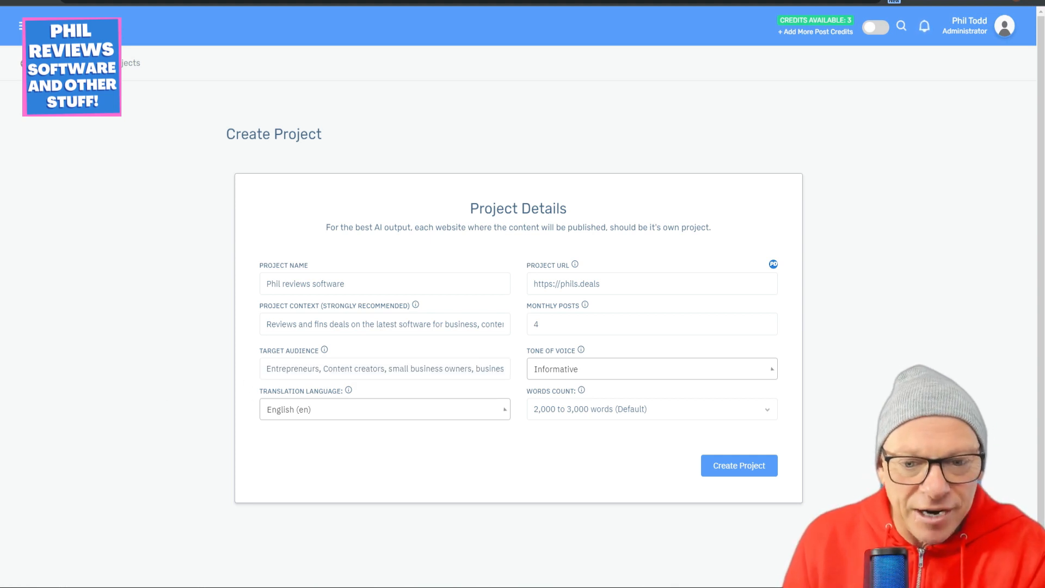
left_click(385, 324)
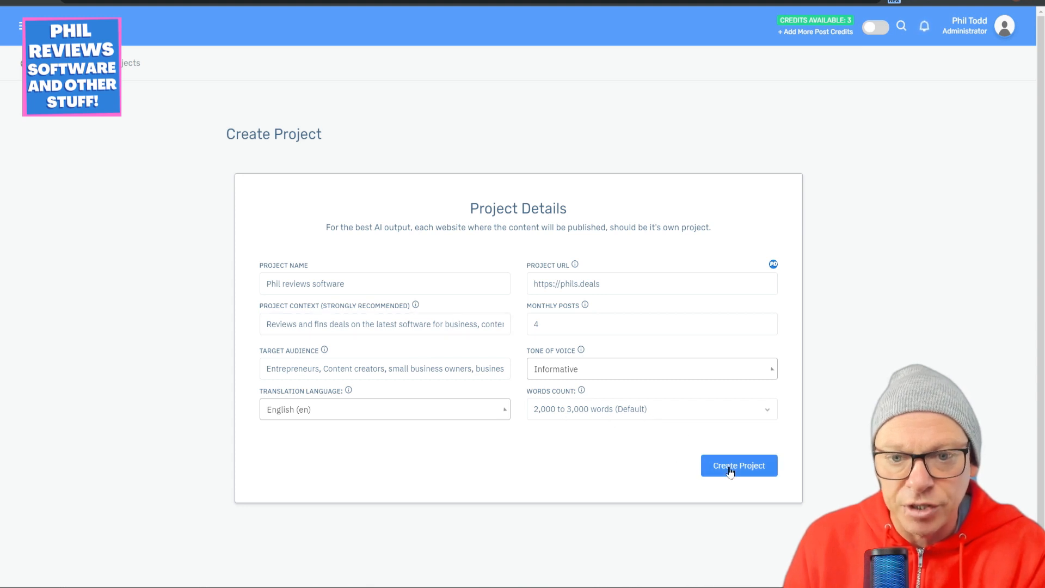
left_click(738, 464)
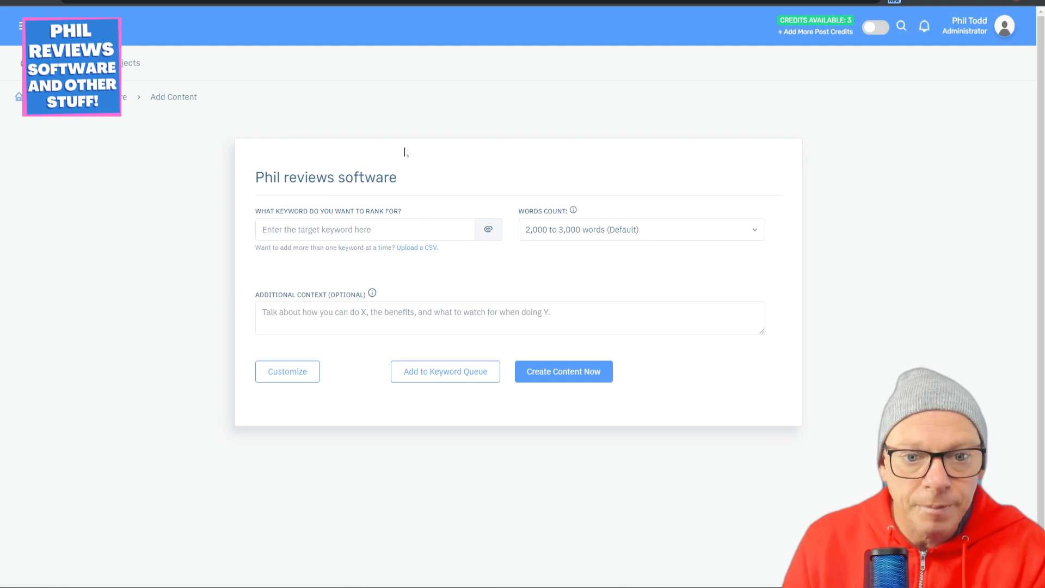
mouse_move(923, 328)
type("What AI tools will help your business grow in 2023, what new software is going to be released this year that will change the way you work")
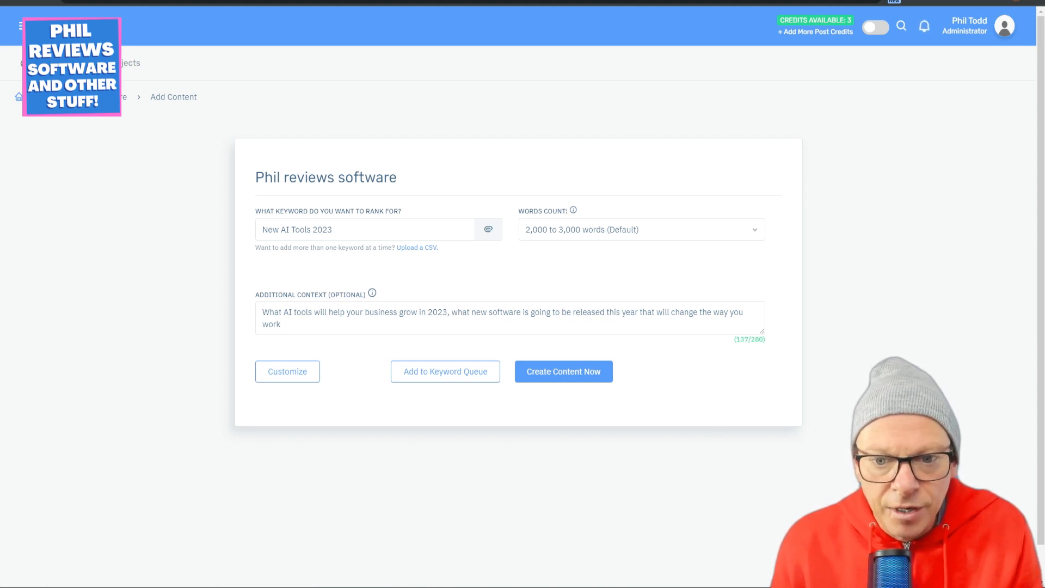
mouse_move(378, 191)
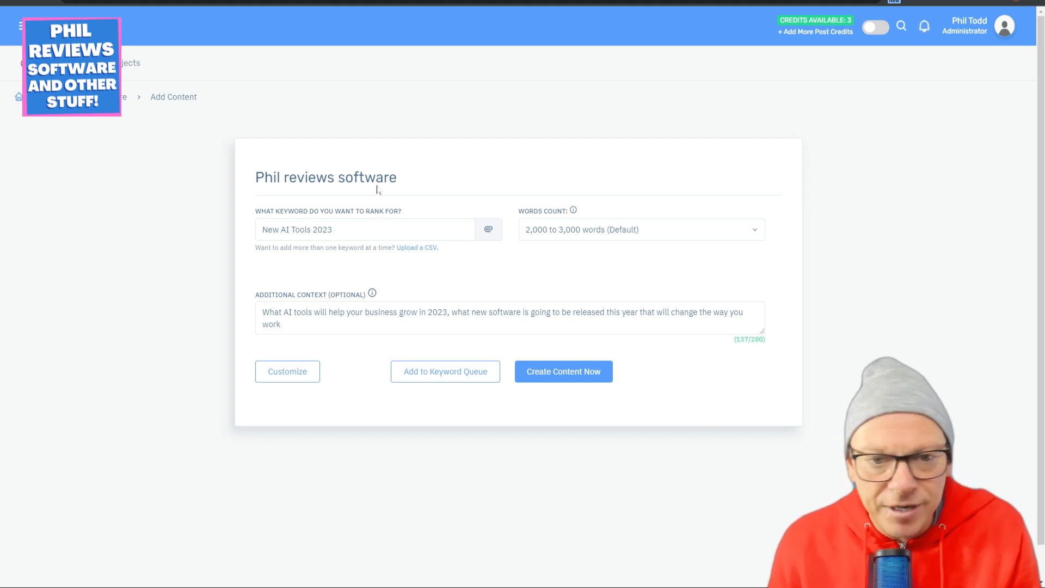
mouse_move(477, 150)
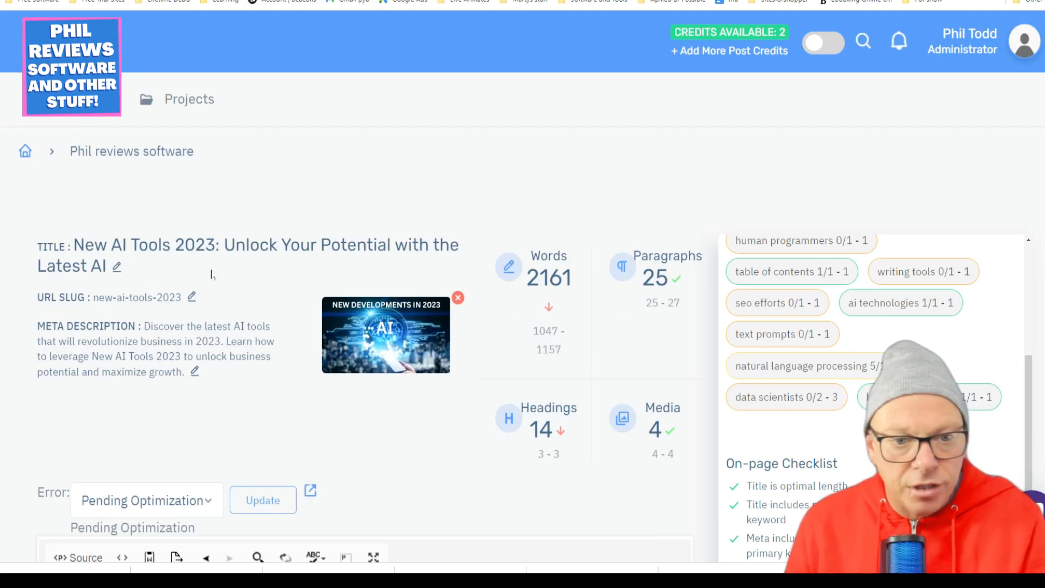
scroll("down", 3)
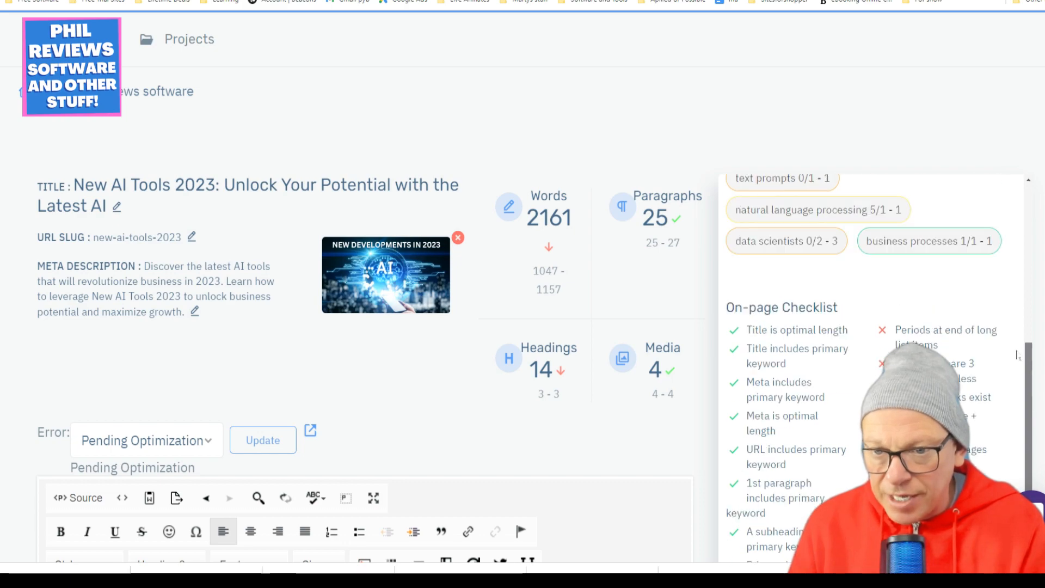
scroll("down", 3)
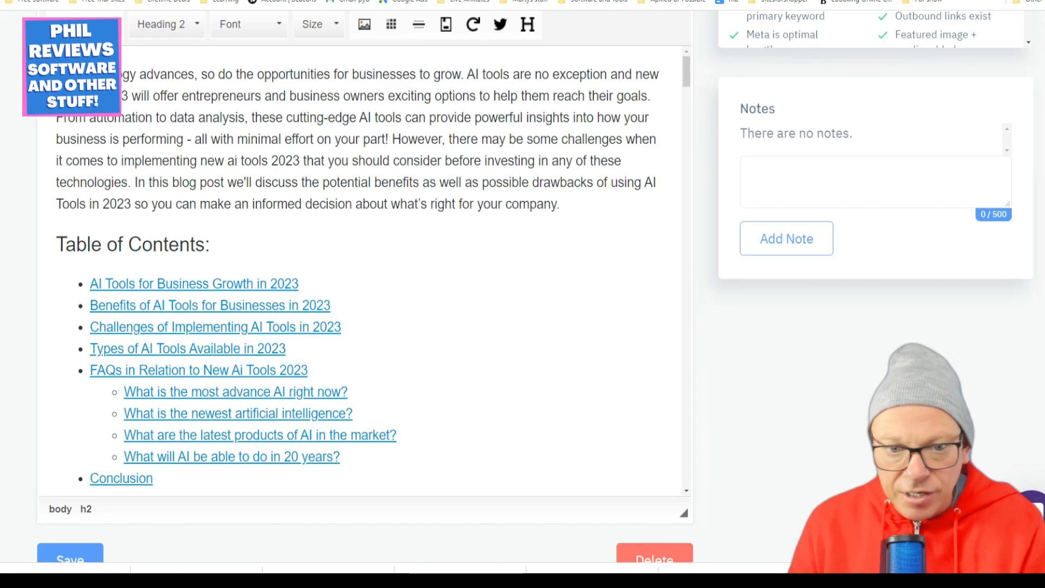
scroll("down", 3)
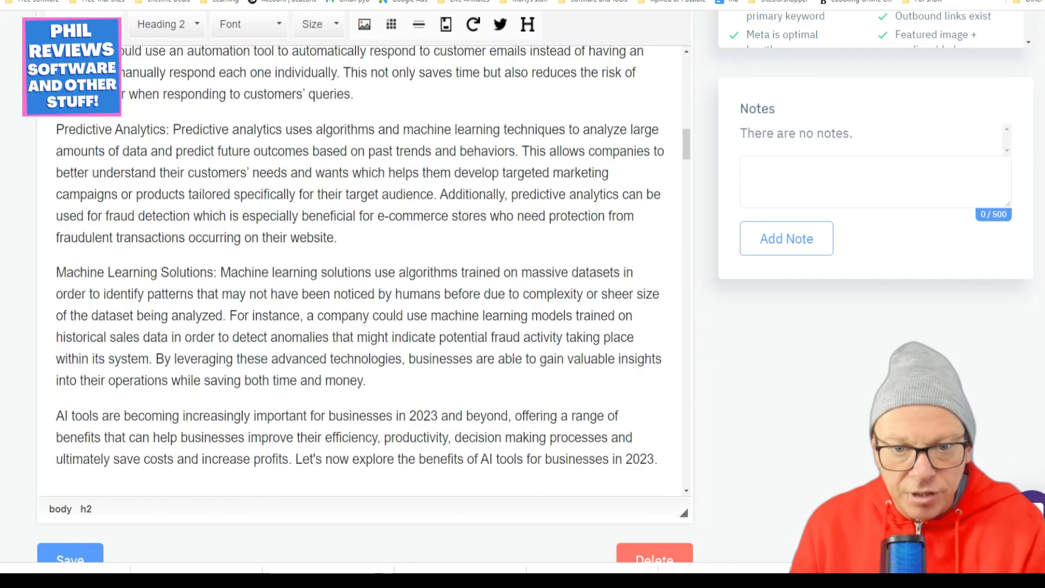
scroll("down", 3)
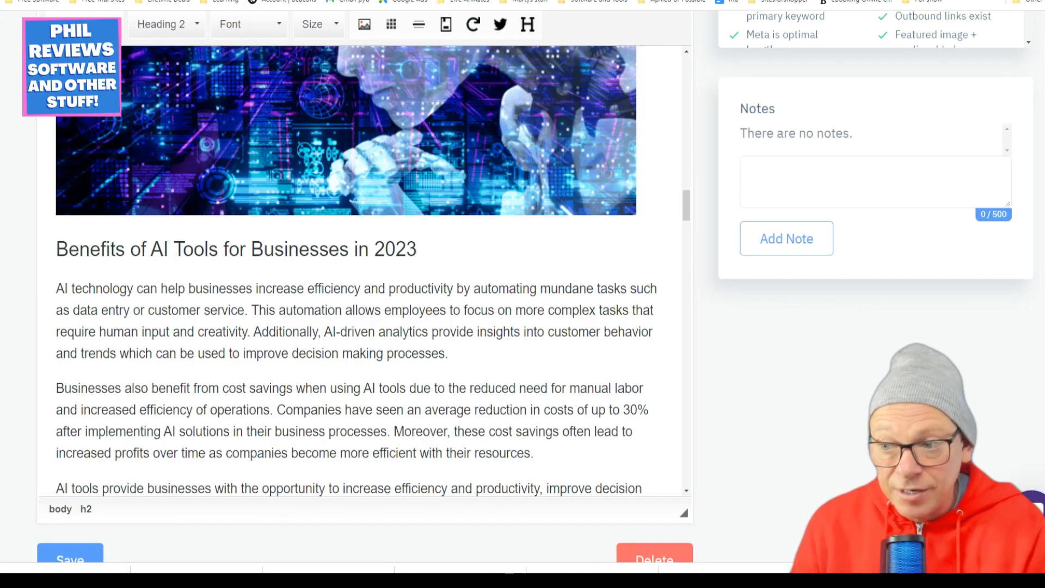
scroll("down", 3)
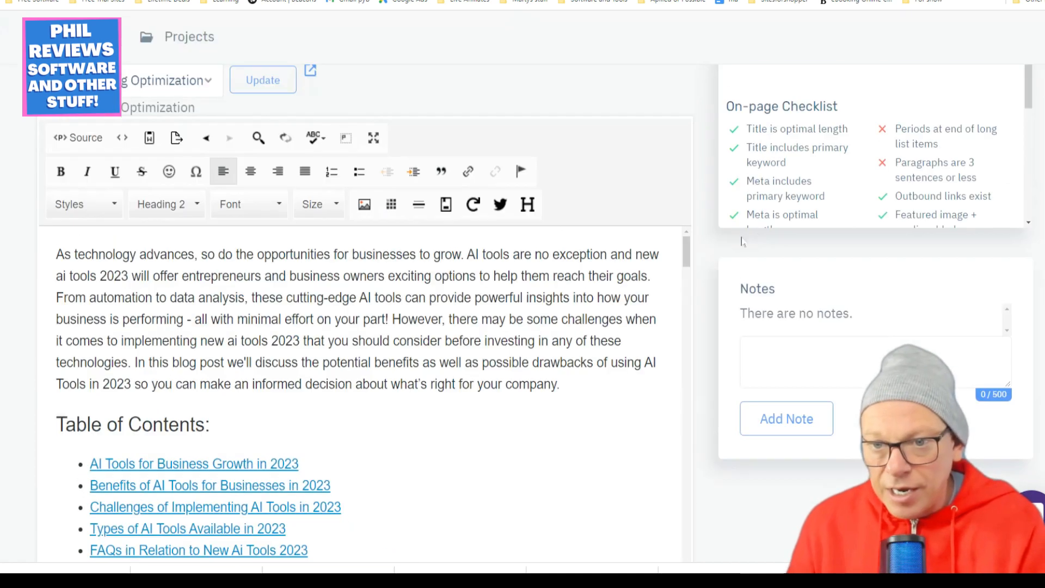
scroll("down", 3)
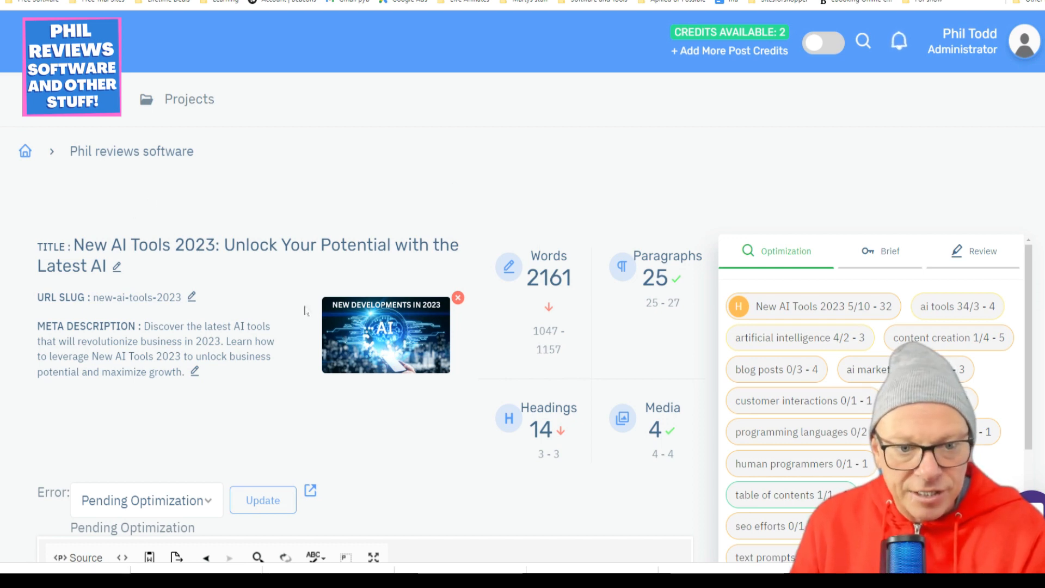
Step: Review the article's HTML source and return to the formatted view while marking it Complete
scroll("down", 3)
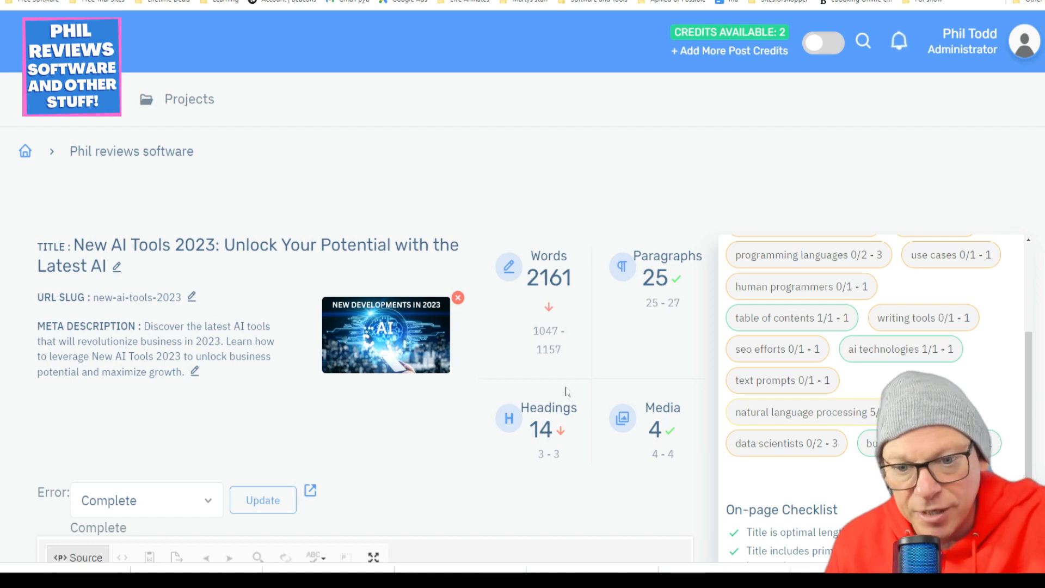
scroll("down", 3)
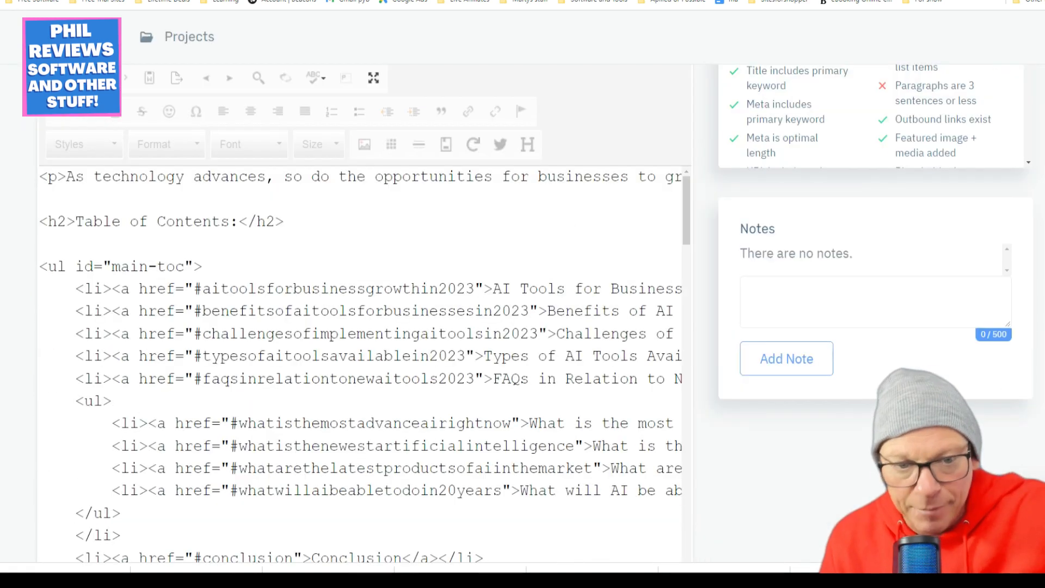
left_click(77, 258)
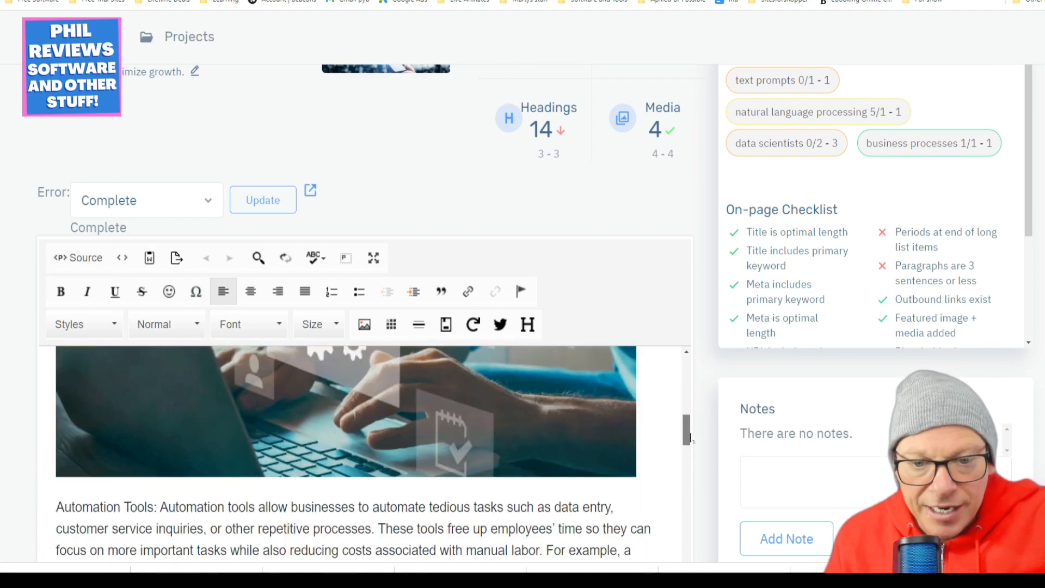
scroll("down", 3)
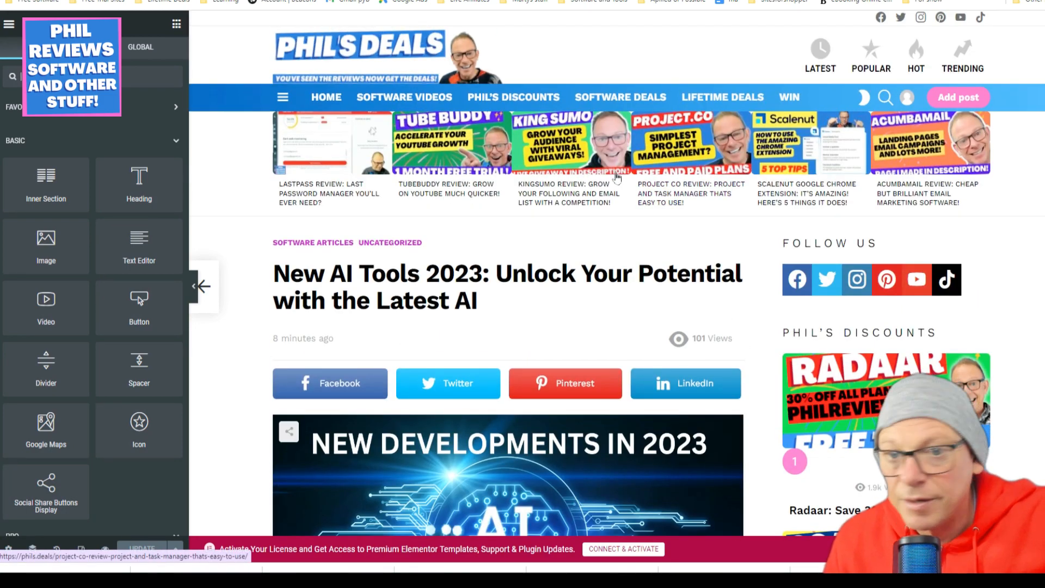
scroll("down", 3)
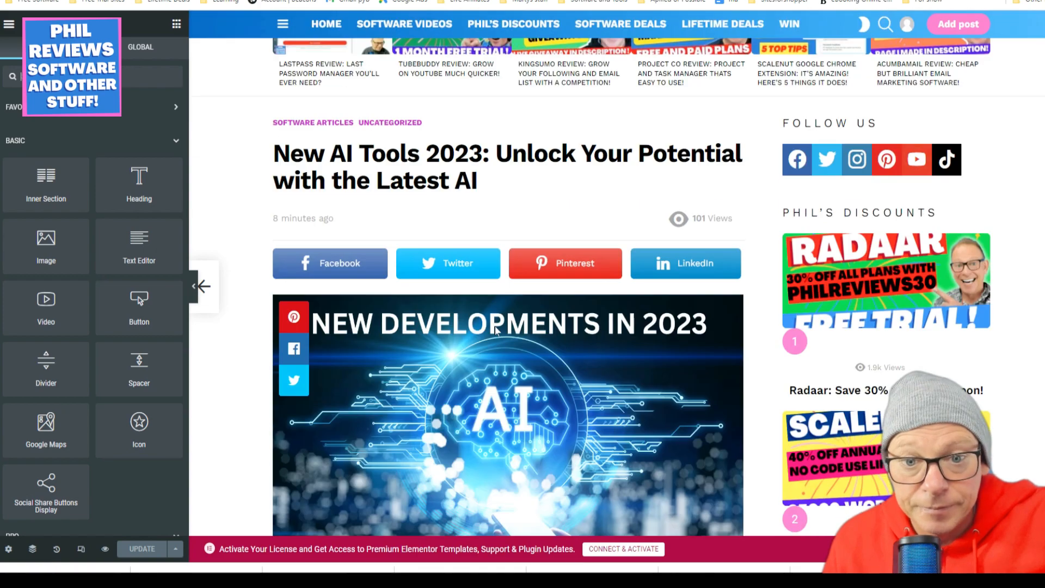
scroll("down", 3)
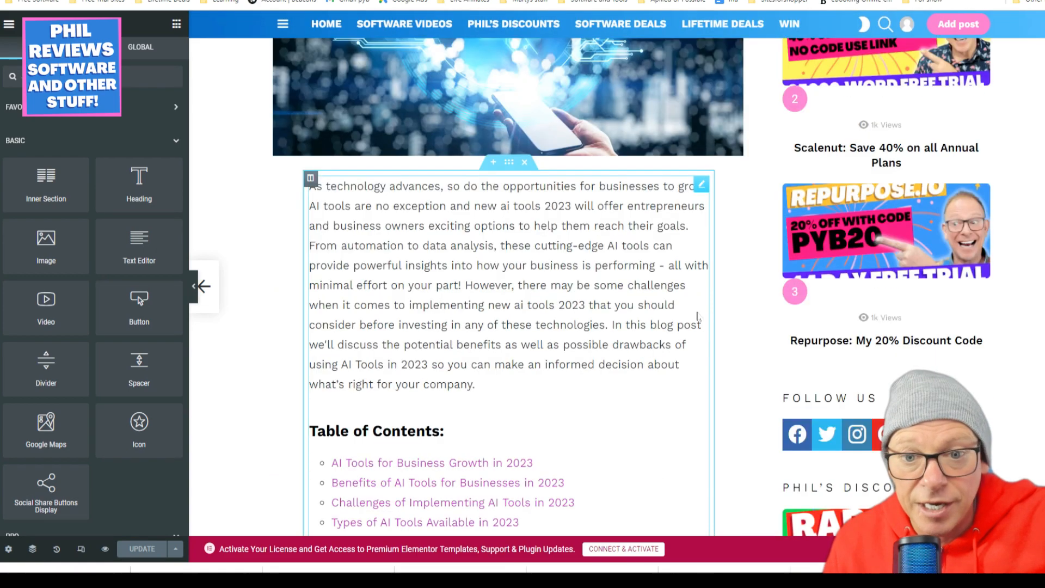
scroll("down", 3)
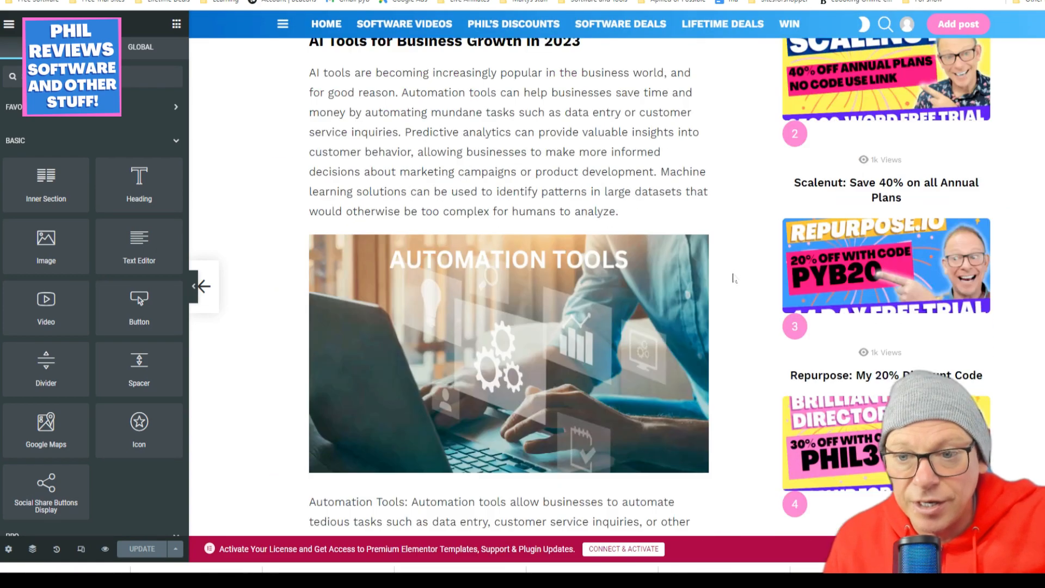
scroll("down", 3)
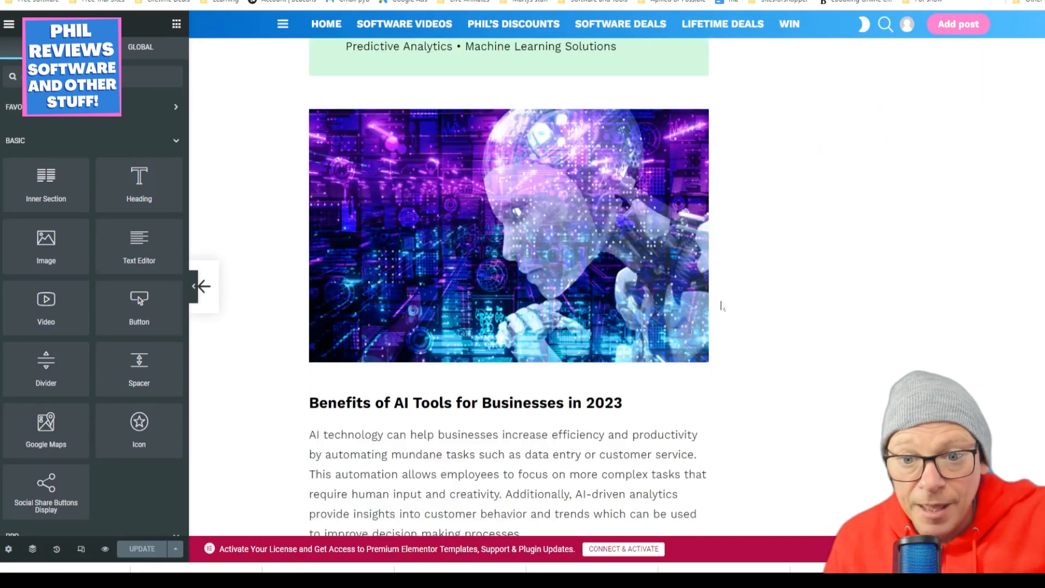
scroll("down", 3)
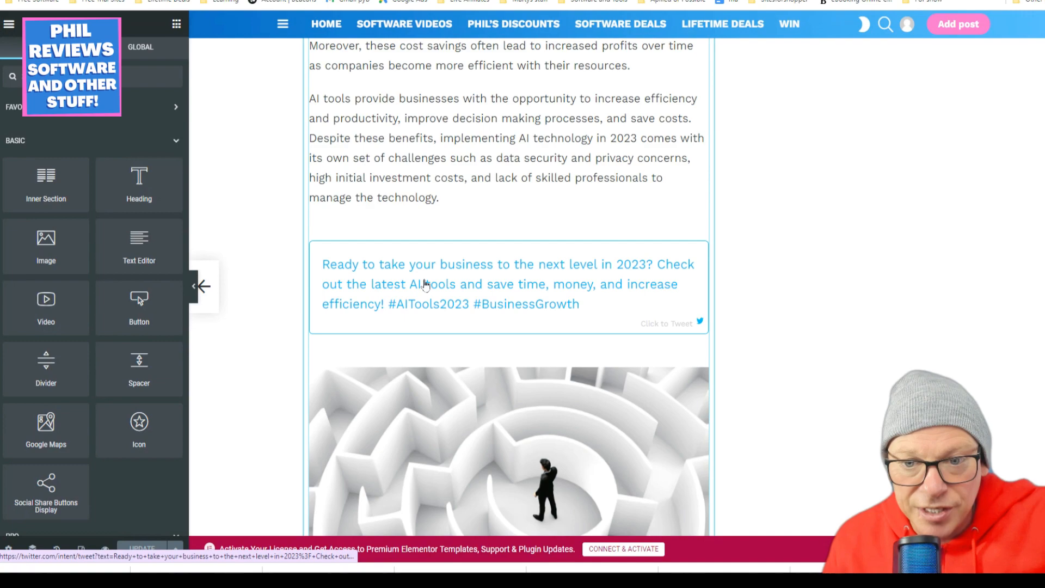
scroll("down", 3)
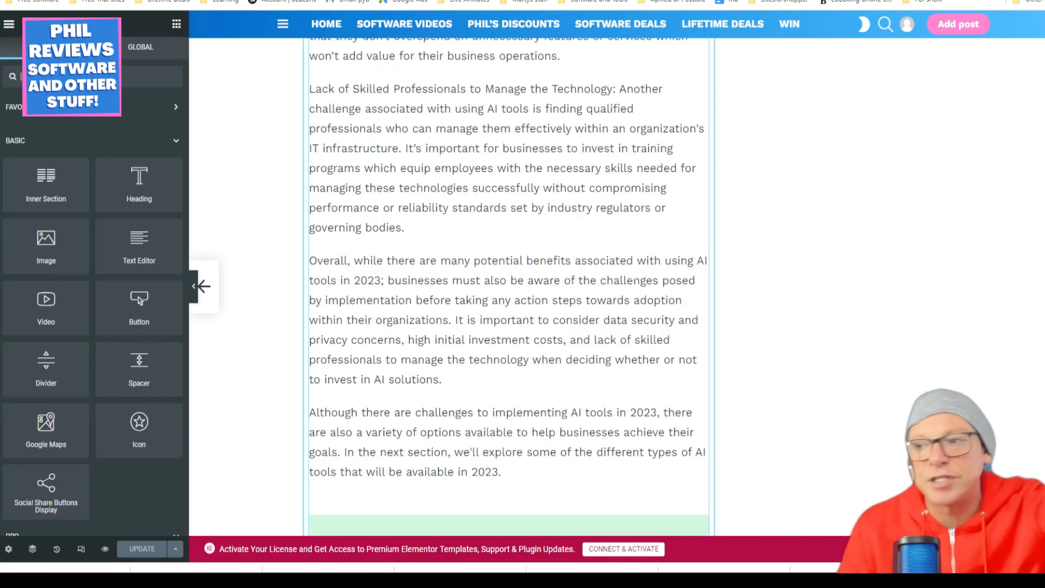
scroll("down", 3)
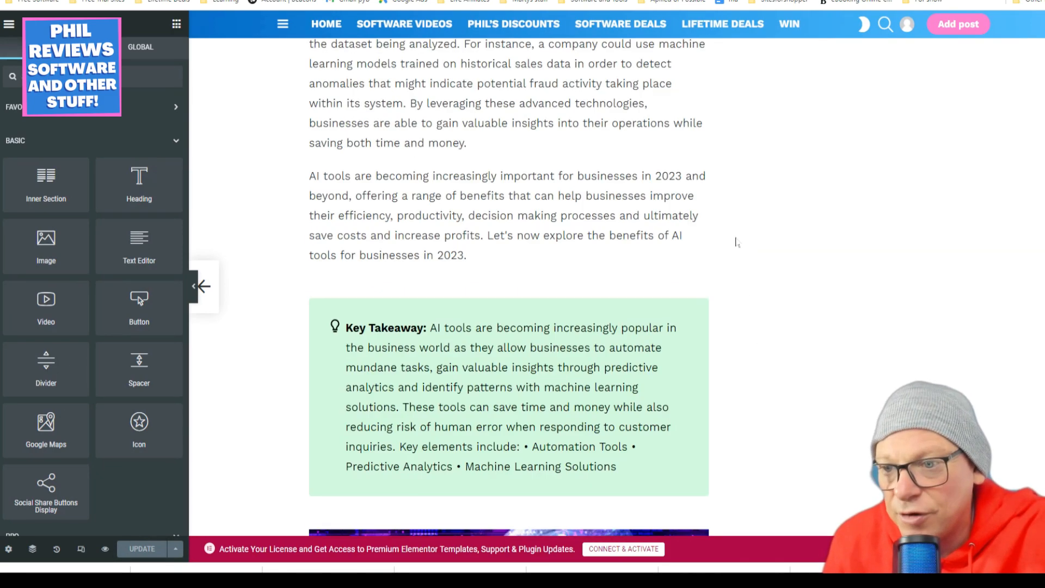
scroll("down", 3)
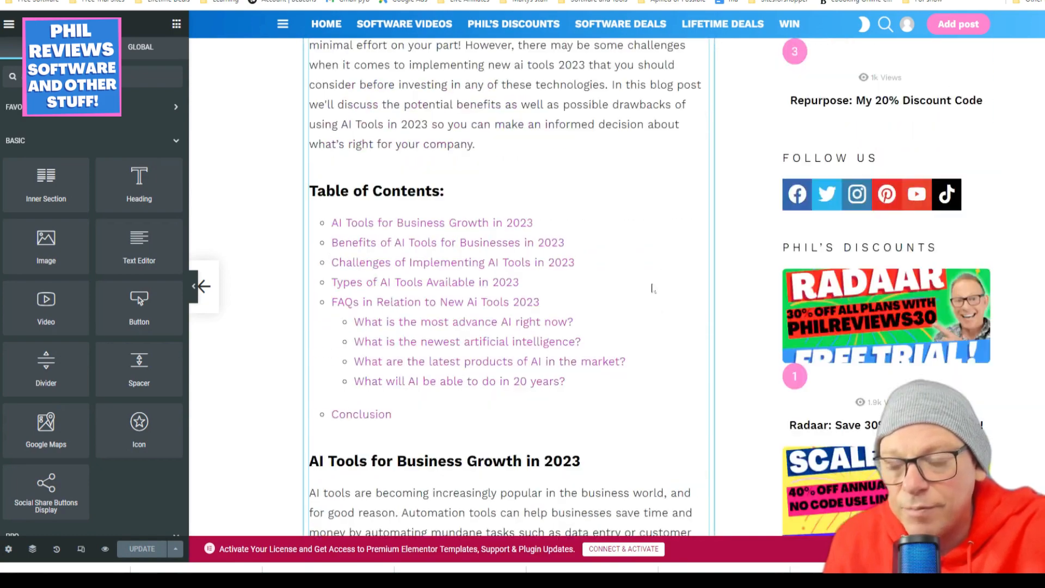